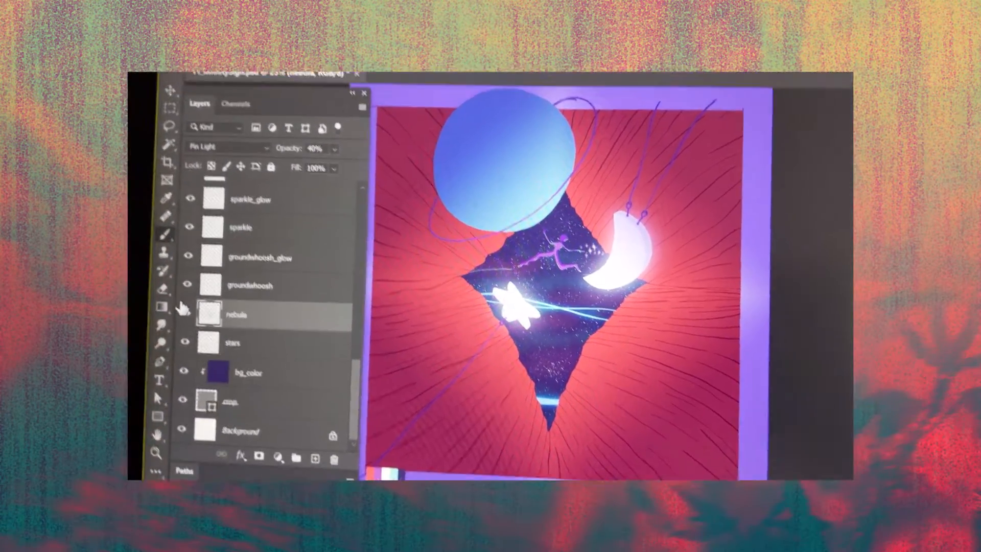
Select the hanging_sketch layer to rough in the hanging strings over the curtain
{"action": "left_click", "coordinate": [207, 76]}
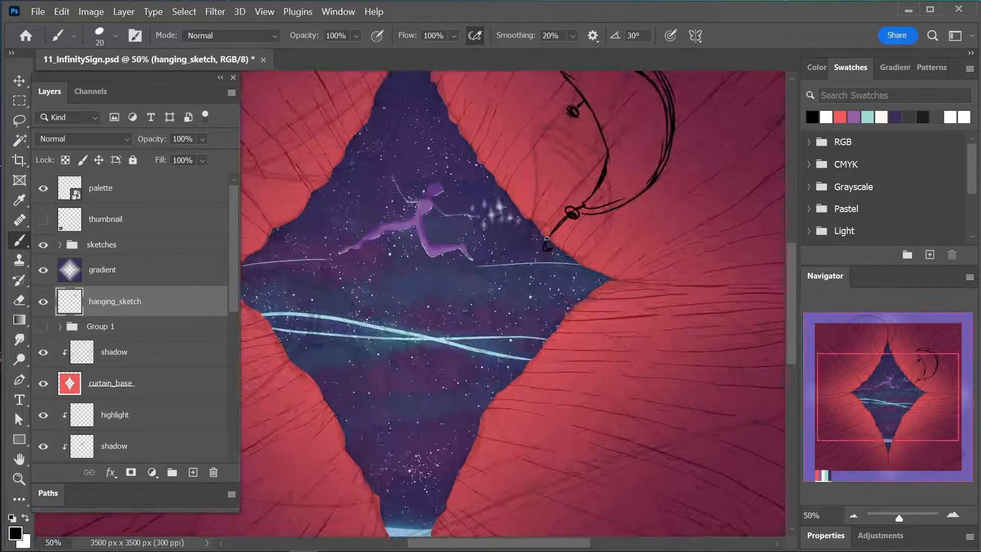
Free-transform the hanging elements and zoom out to paint the planet, ring, moon and star
{"action": "key", "text": "ctrl+t"}
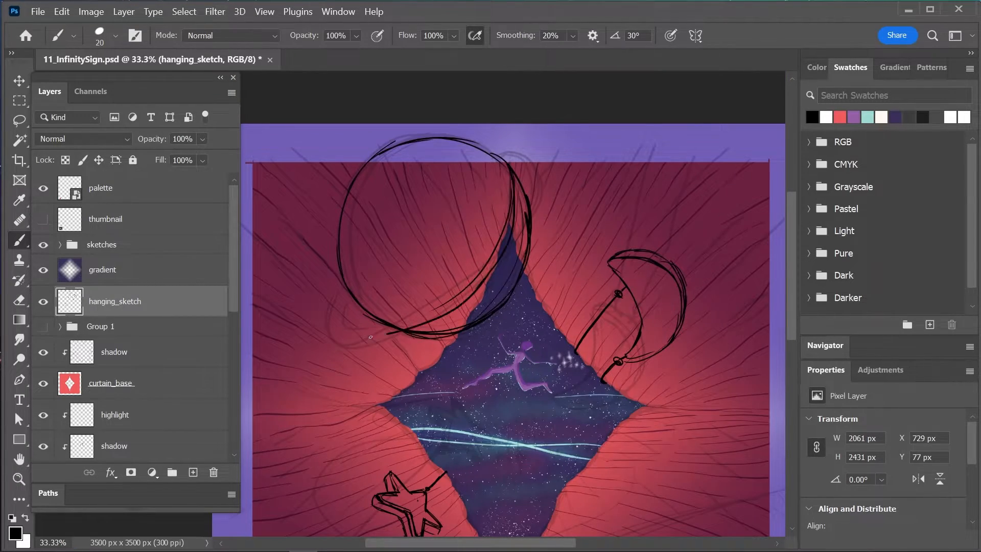
{"action": "key", "text": "ctrl+minus"}
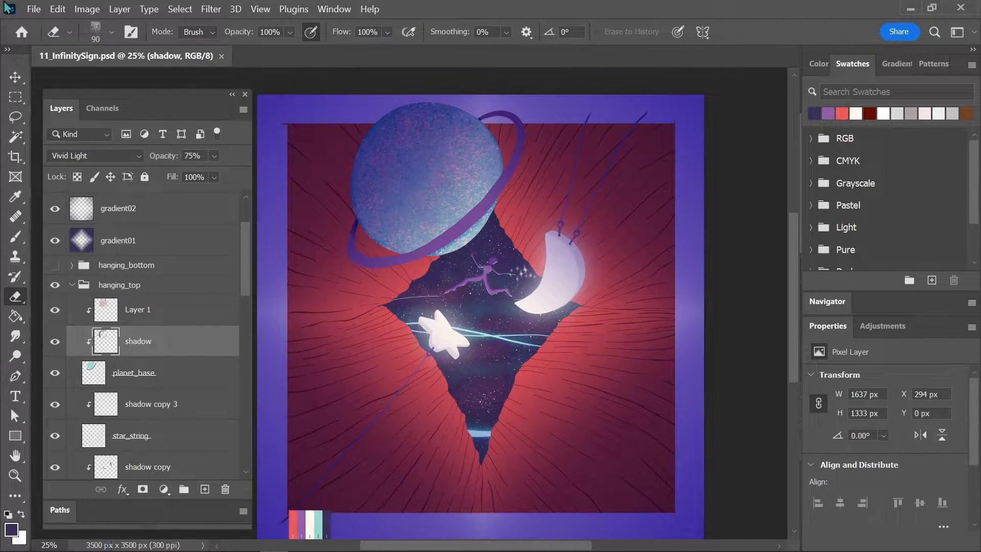
Duplicate the sparkles layer and blend the copy as Pin Light for glowing starbursts
{"action": "left_click", "coordinate": [115, 270]}
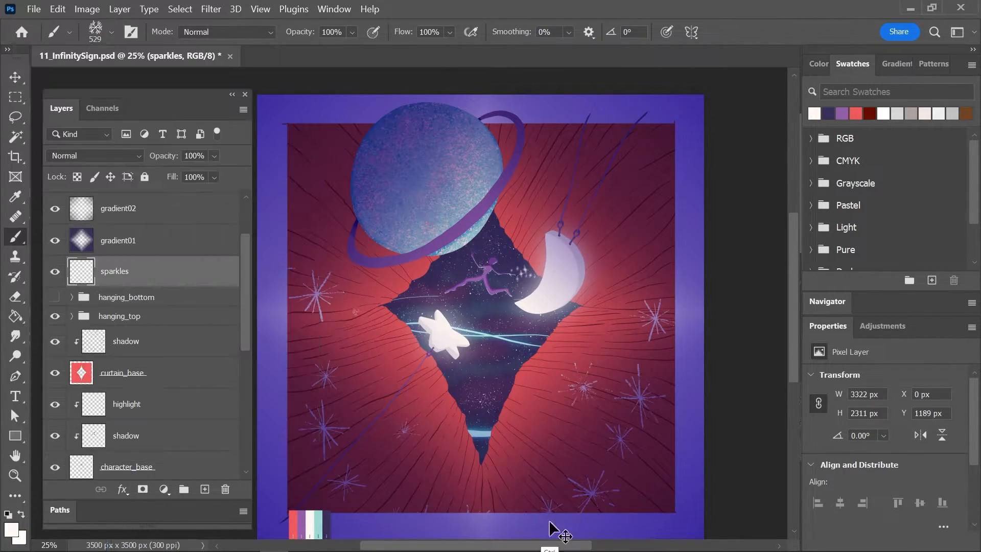
{"action": "left_click", "coordinate": [94, 155]}
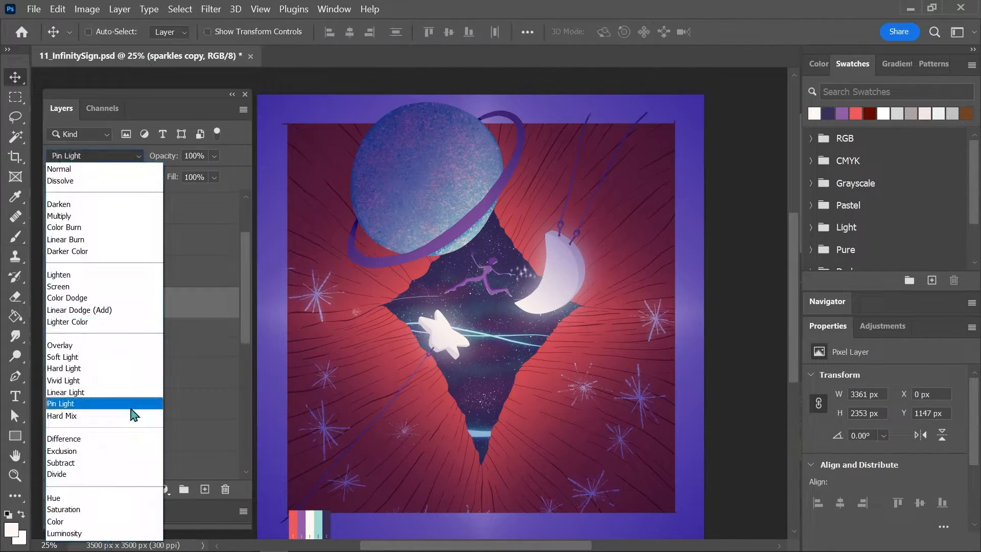
{"action": "left_click", "coordinate": [59, 168]}
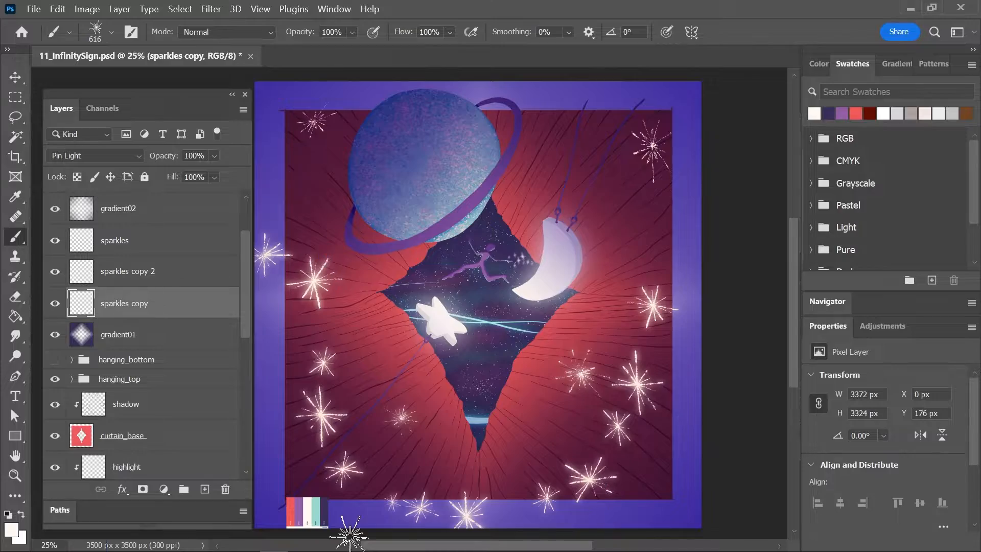
{"action": "left_click", "coordinate": [15, 116]}
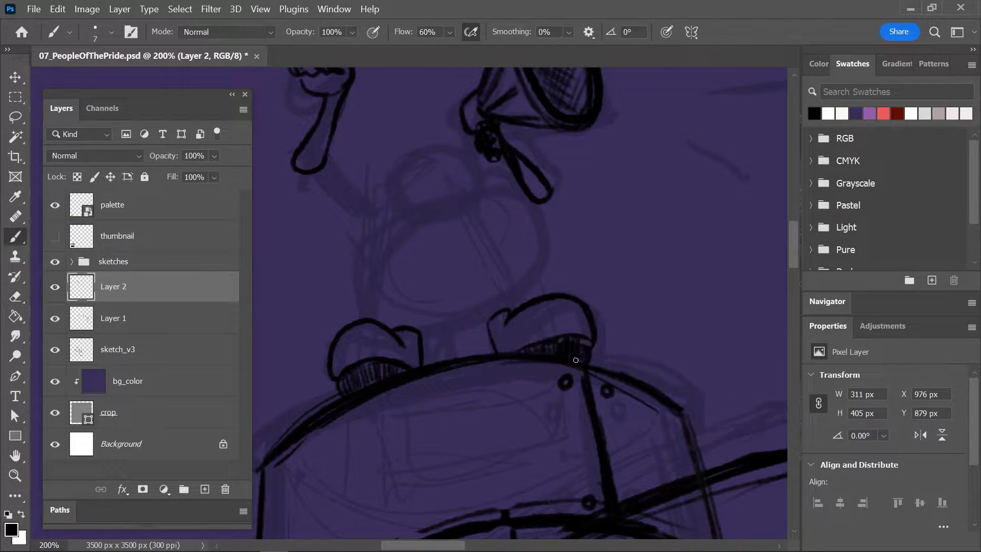
Scroll the People of the Pride canvas while sketching the concentric rings
{"action": "scroll", "scroll_direction": "down", "scroll_amount": 3}
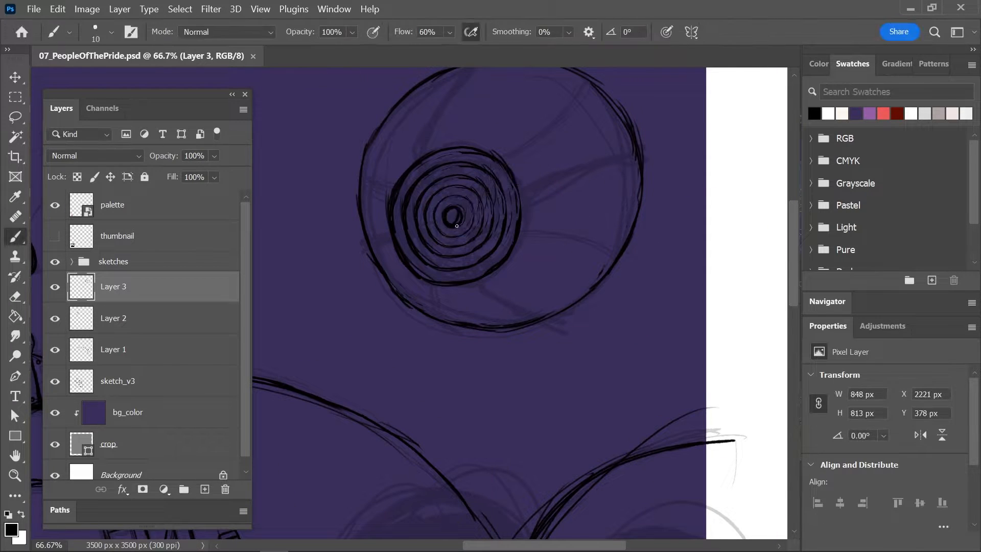
Select the silencer patch with the Magic Wand and zoom out over the teal fill
{"action": "left_click", "coordinate": [15, 297]}
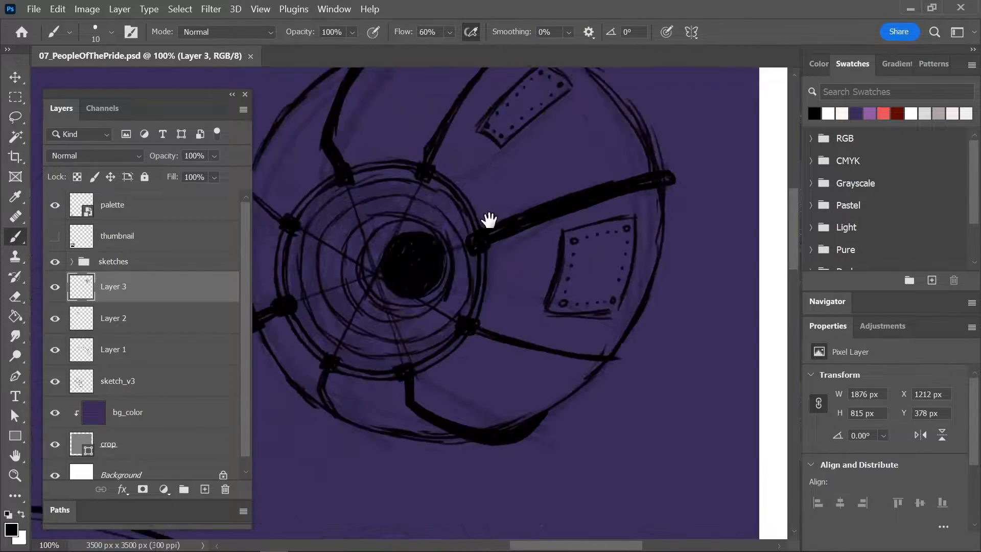
{"action": "key", "text": "ctrl+minus"}
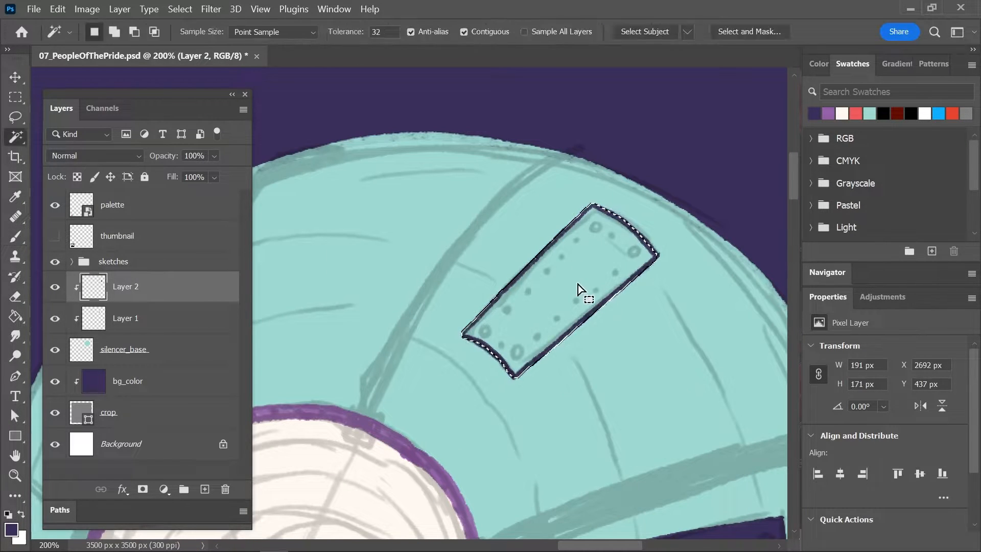
Block in red, teal and cream crowd silhouettes with the Lasso and Paint Bucket
{"action": "left_click", "coordinate": [16, 236]}
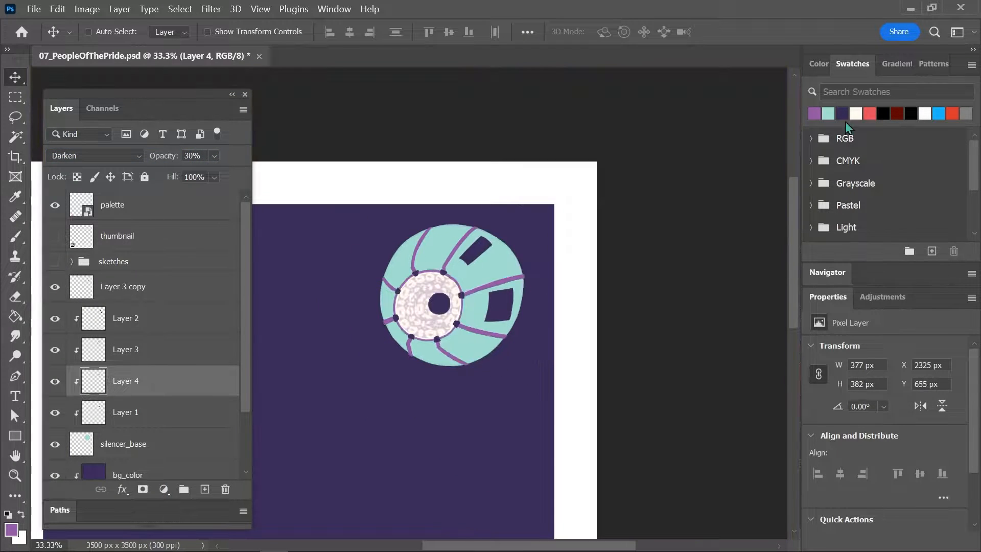
{"action": "left_click", "coordinate": [124, 412]}
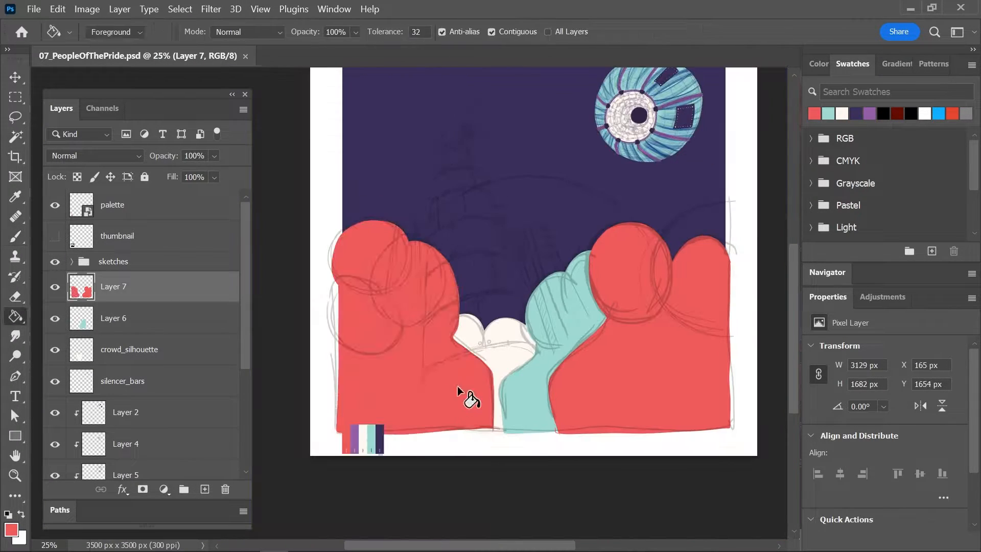
Try blend modes on the duplicated maroon crowd layers from the Layers panel
{"action": "left_click", "coordinate": [93, 155]}
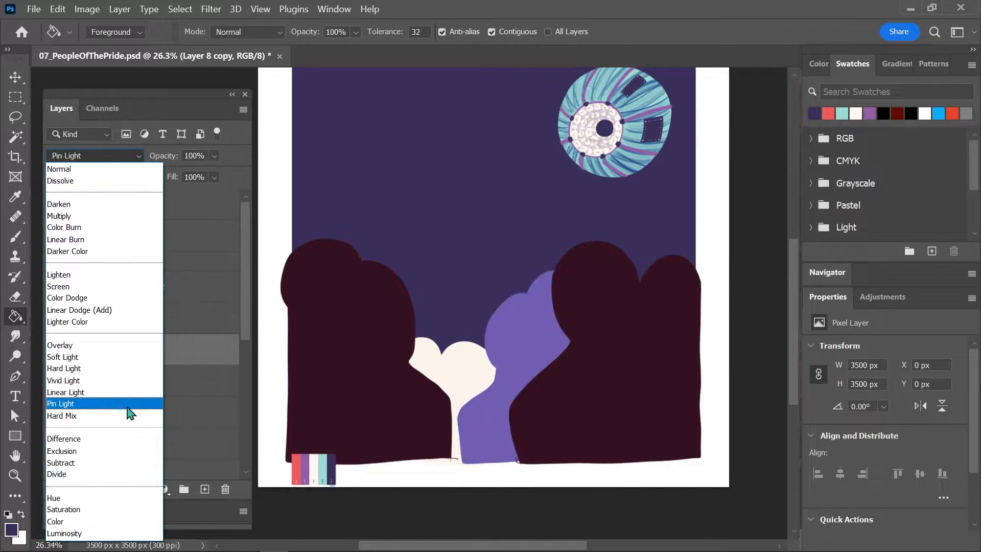
{"action": "left_click", "coordinate": [59, 169]}
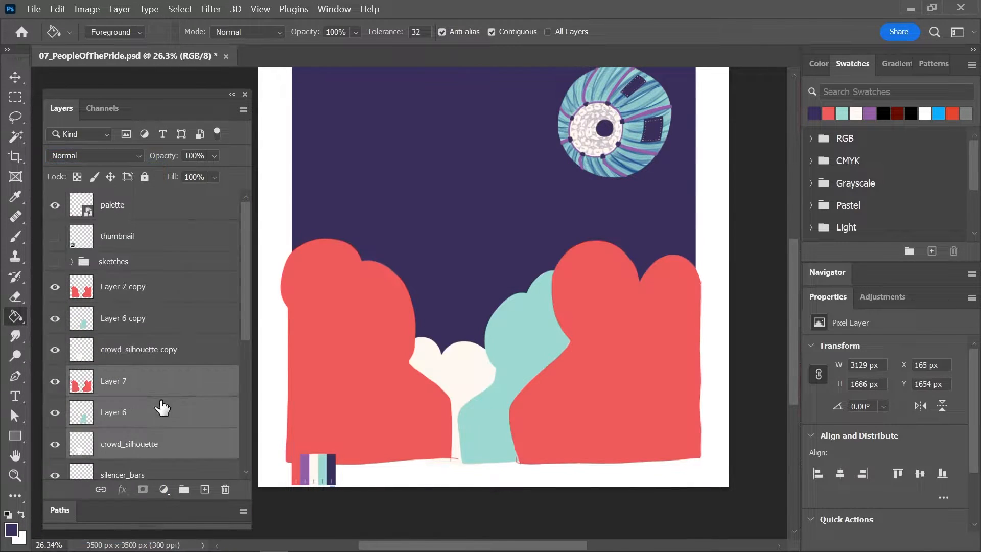
{"action": "left_click", "coordinate": [14, 76]}
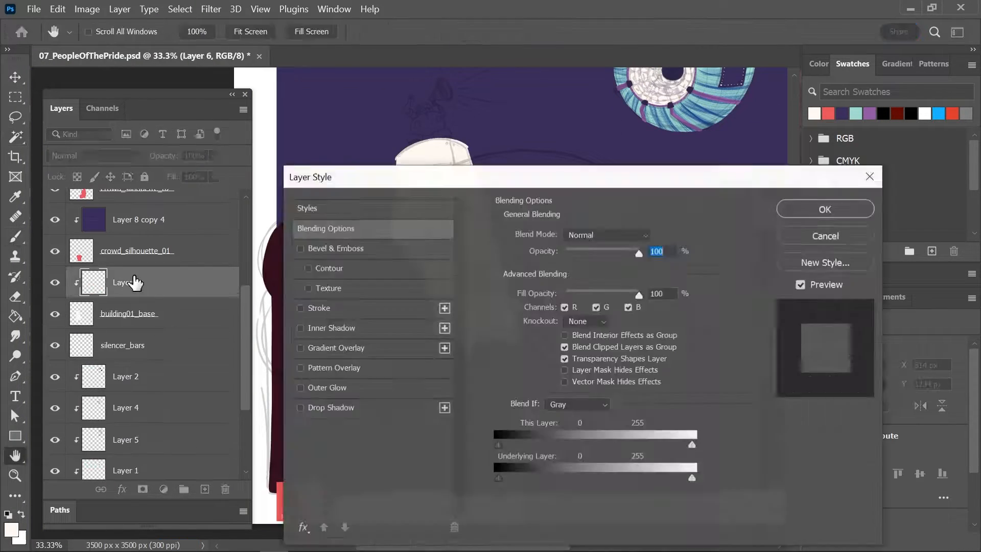
Adjust the blend mode for the tower layers above the maroon crowd
{"action": "left_click", "coordinate": [94, 155]}
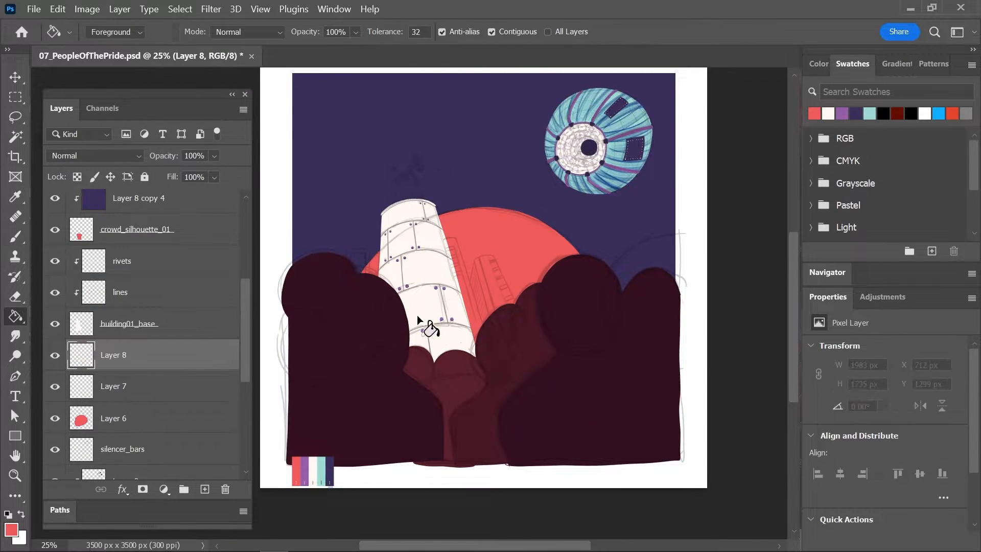
Set a blend mode for the building layers and bring up the brush presets
{"action": "left_click", "coordinate": [94, 155]}
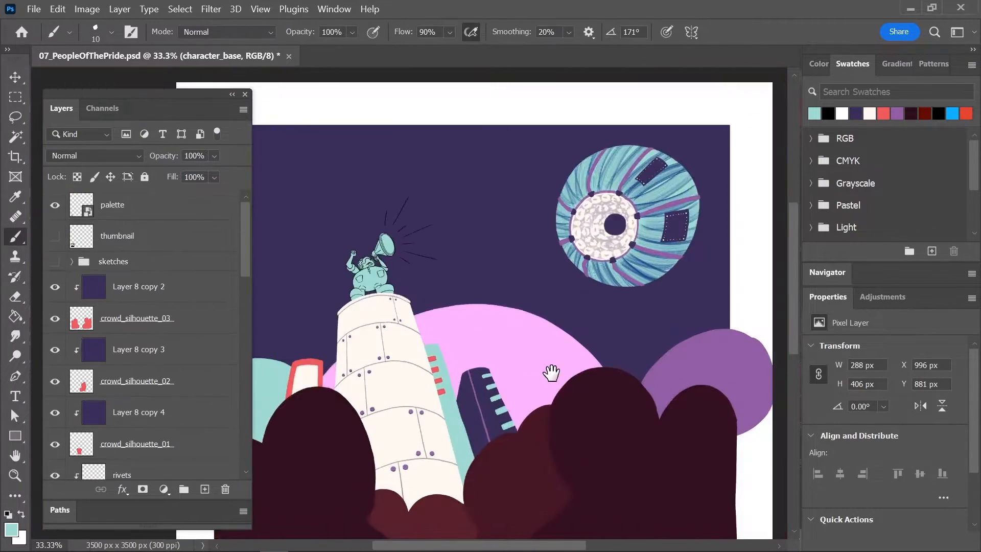
{"action": "left_click", "coordinate": [112, 31]}
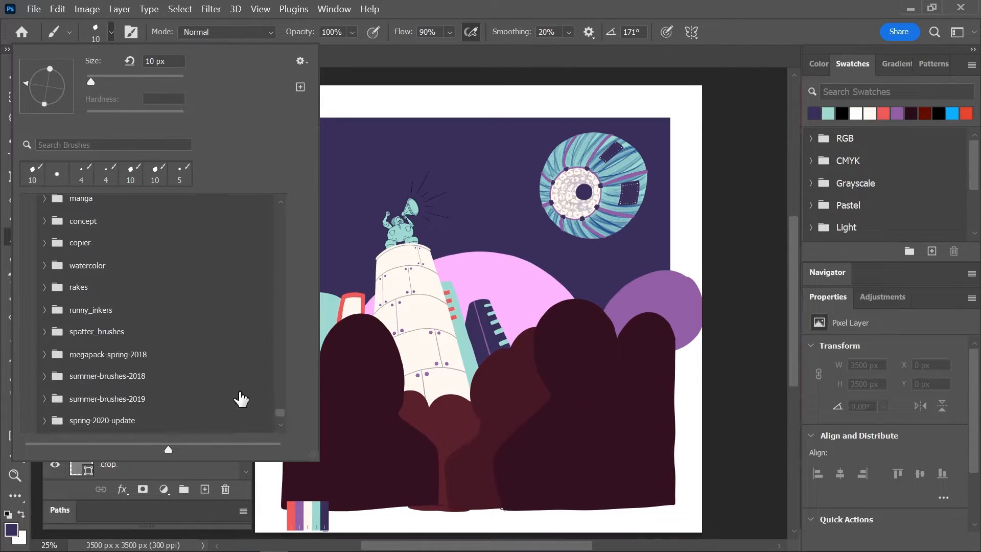
Paint stars with the Stars spatter brush and blend the nebula as Linear Light at 80%
{"action": "left_click", "coordinate": [124, 330]}
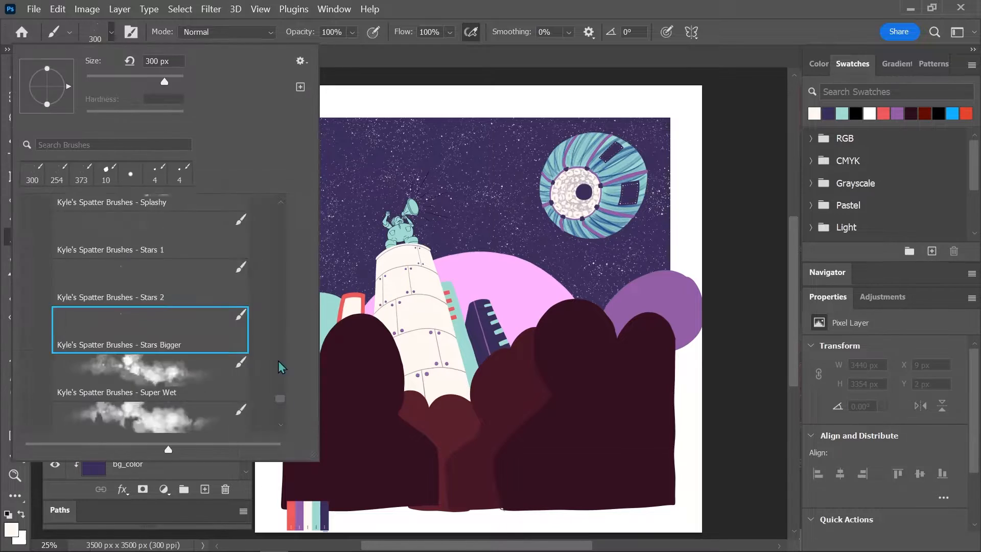
{"action": "left_click", "coordinate": [94, 155]}
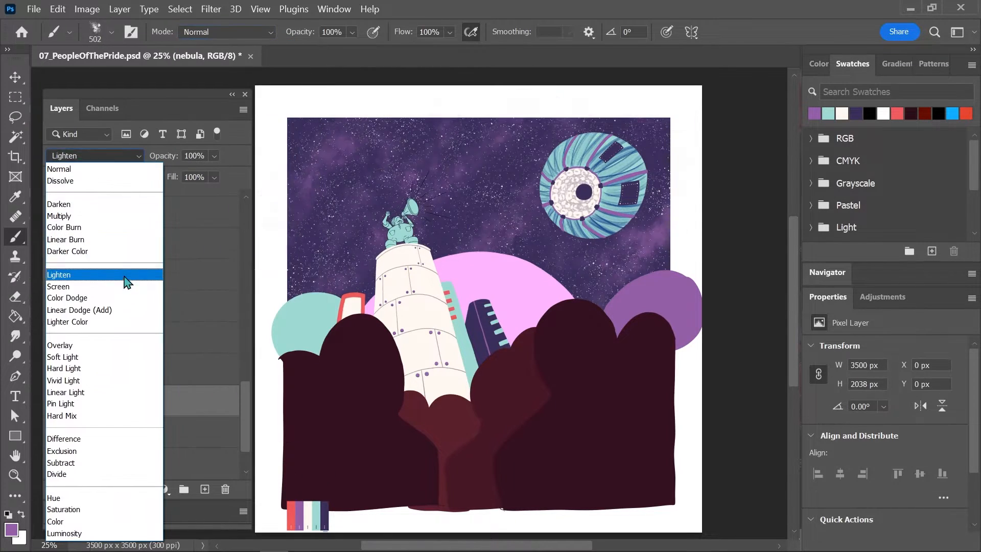
{"action": "left_click", "coordinate": [65, 392]}
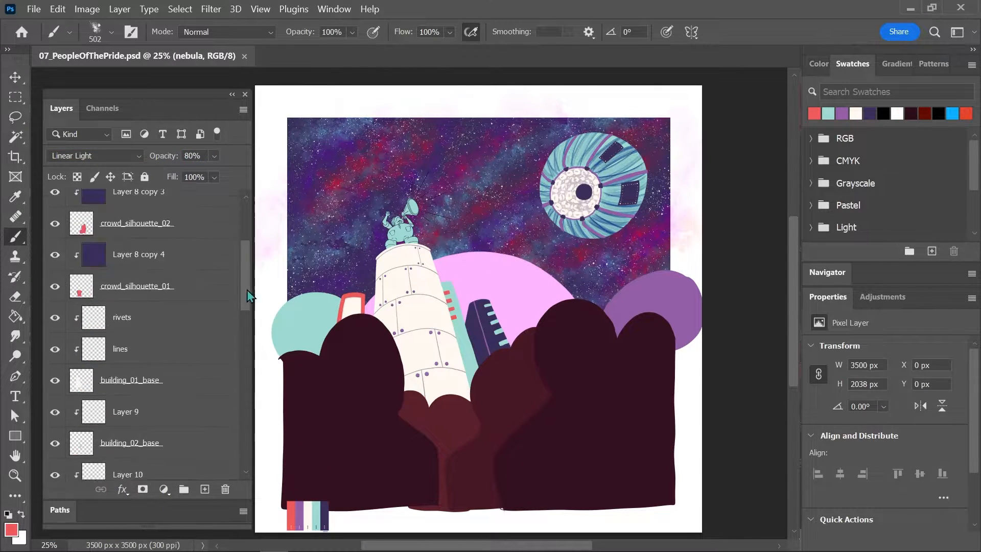
{"action": "left_click", "coordinate": [111, 32]}
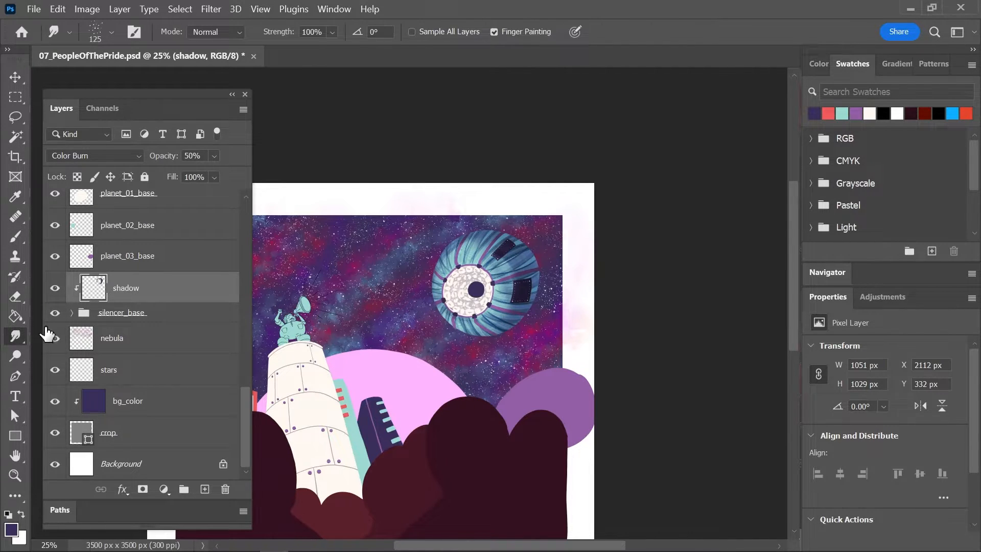
Paint a Real Watercolor brush texture on the clipped crowd layer set to Multiply
{"action": "left_click", "coordinate": [15, 296]}
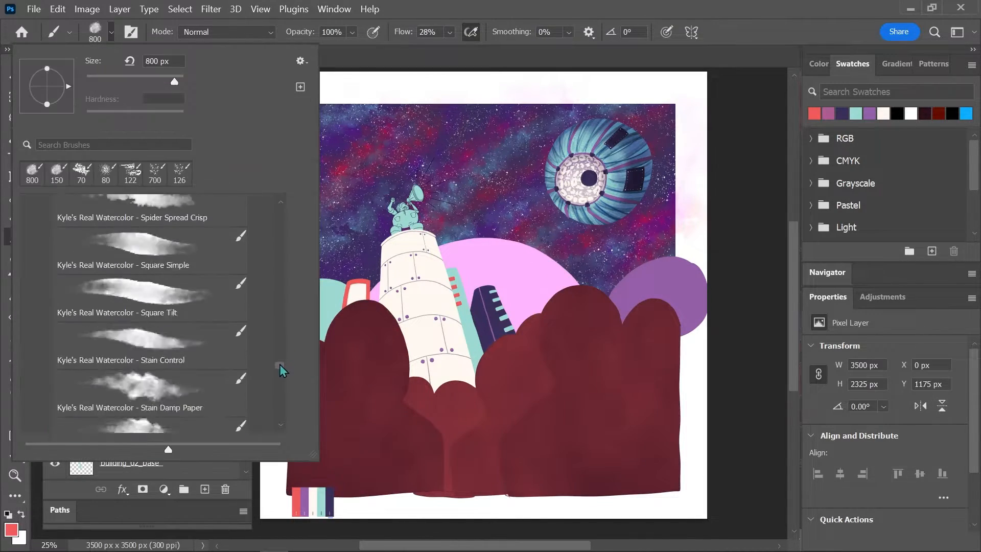
{"action": "left_click", "coordinate": [91, 156]}
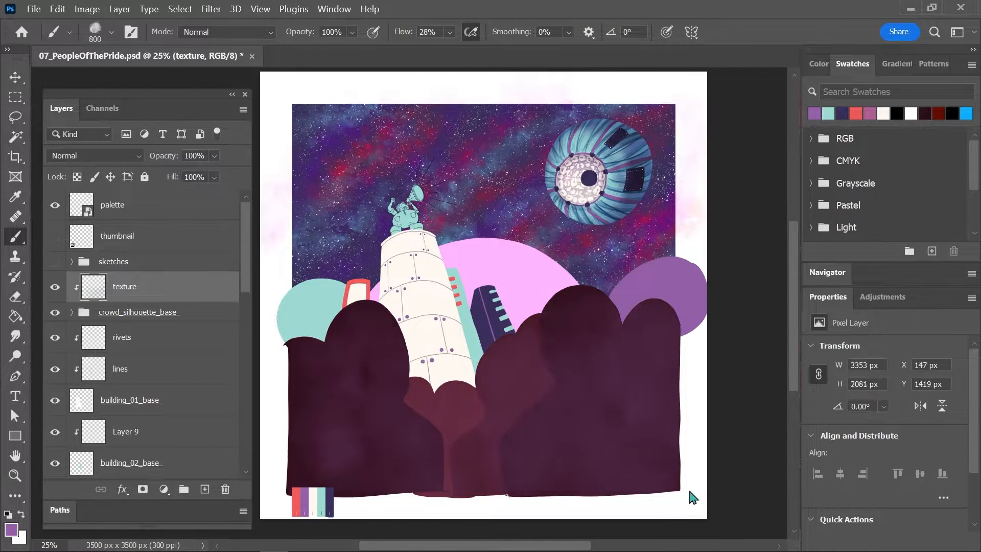
{"action": "left_click", "coordinate": [94, 155]}
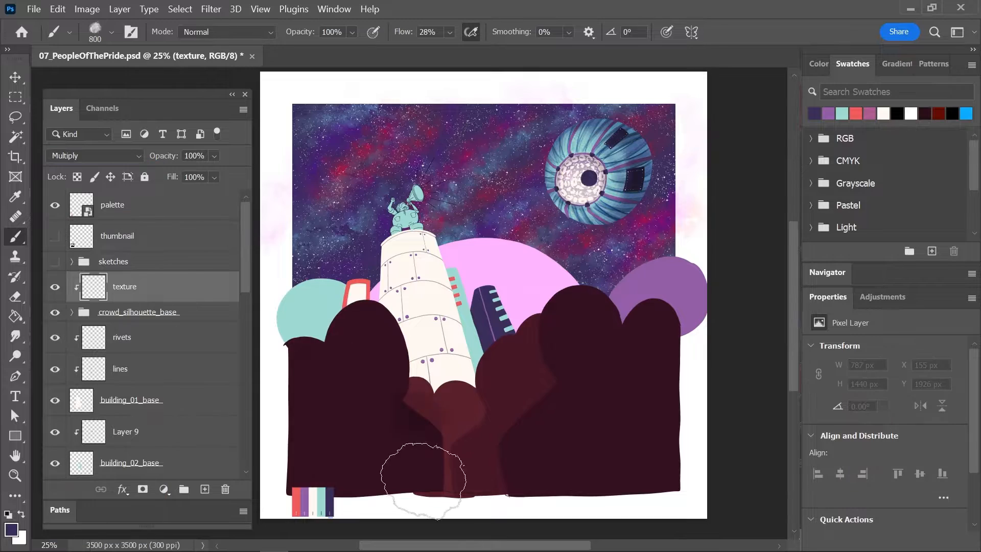
{"action": "left_click", "coordinate": [91, 155]}
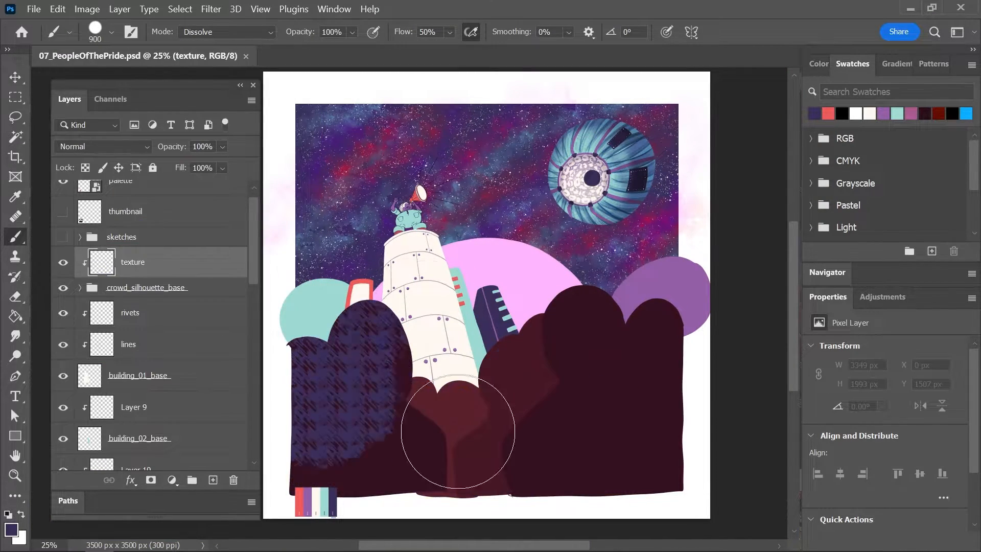
Enable brush Texture, hatch the right crowd shape, then smudge the overlay glow
{"action": "left_click", "coordinate": [103, 146]}
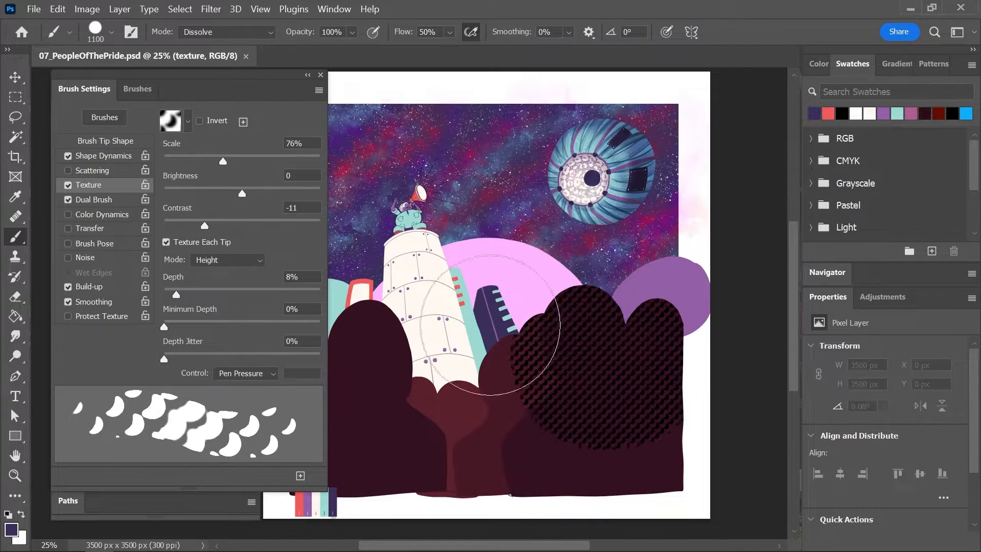
{"action": "left_click_drag", "start_coordinate": [223, 161], "coordinate": [186, 160]}
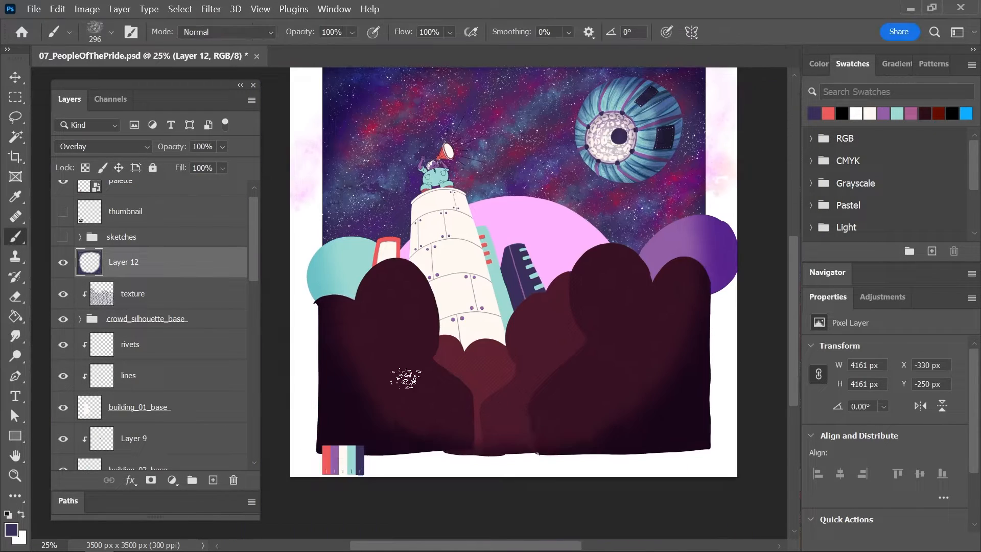
{"action": "left_click", "coordinate": [15, 336]}
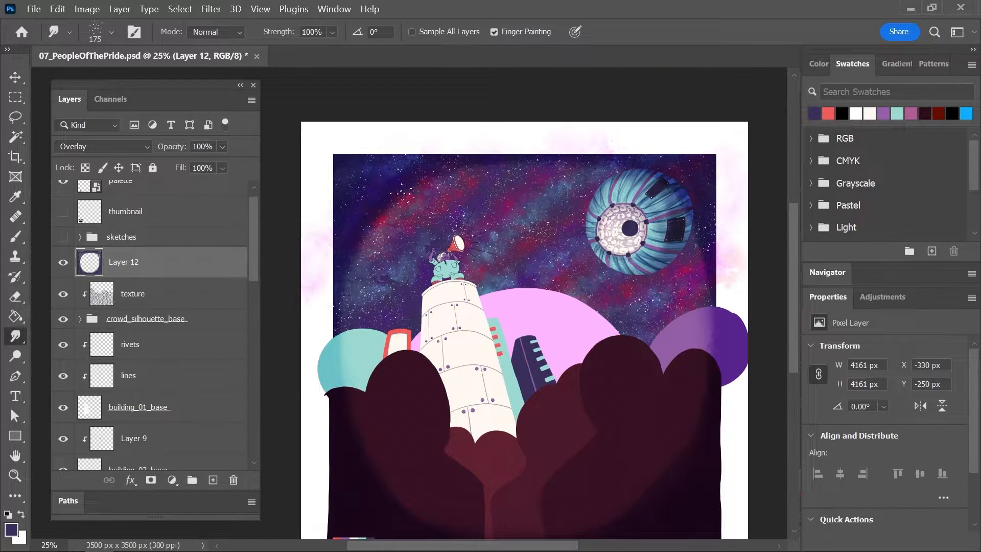
{"action": "left_click", "coordinate": [110, 32]}
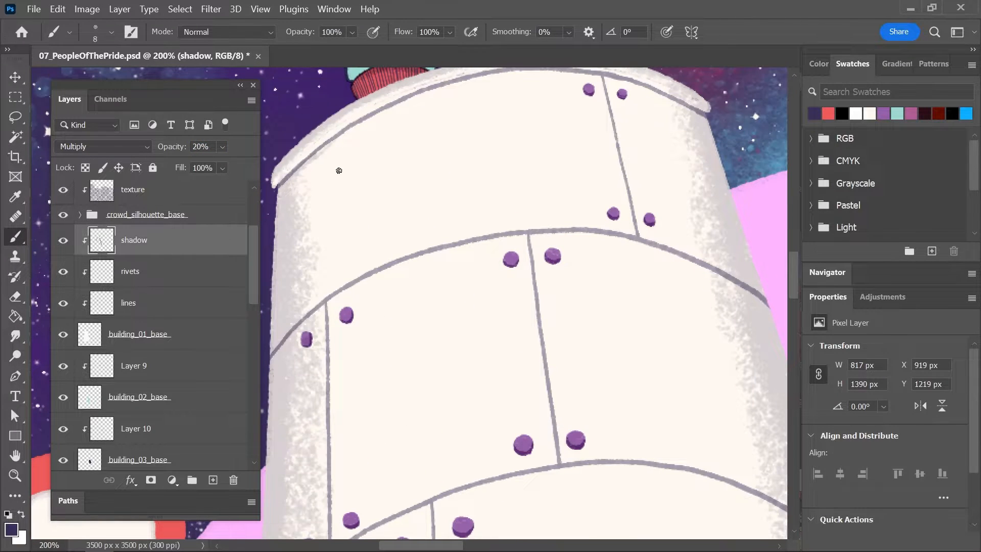
Paint soft Multiply shadows on the buildings, figure and planet layers
{"action": "key", "text": "ctrl+minus"}
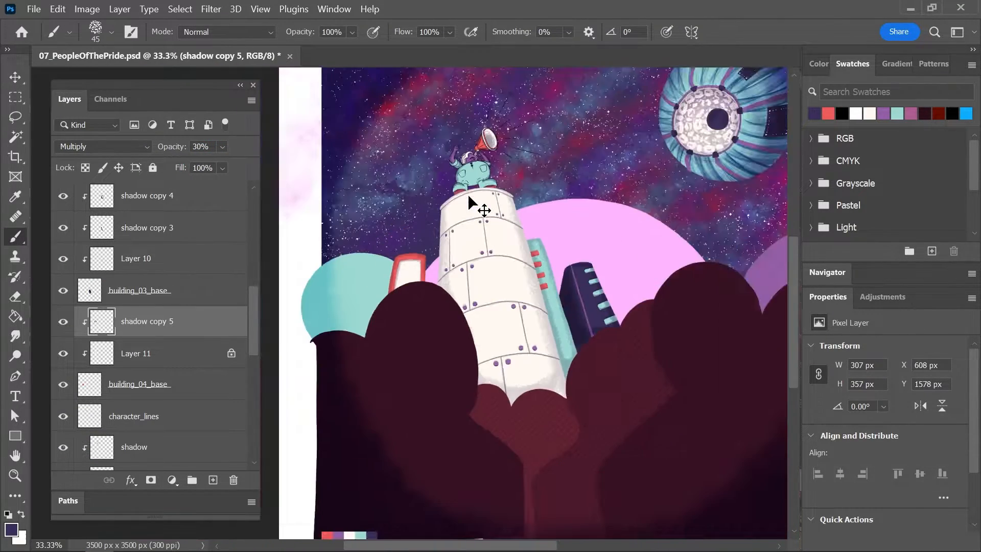
{"action": "left_click", "coordinate": [100, 32]}
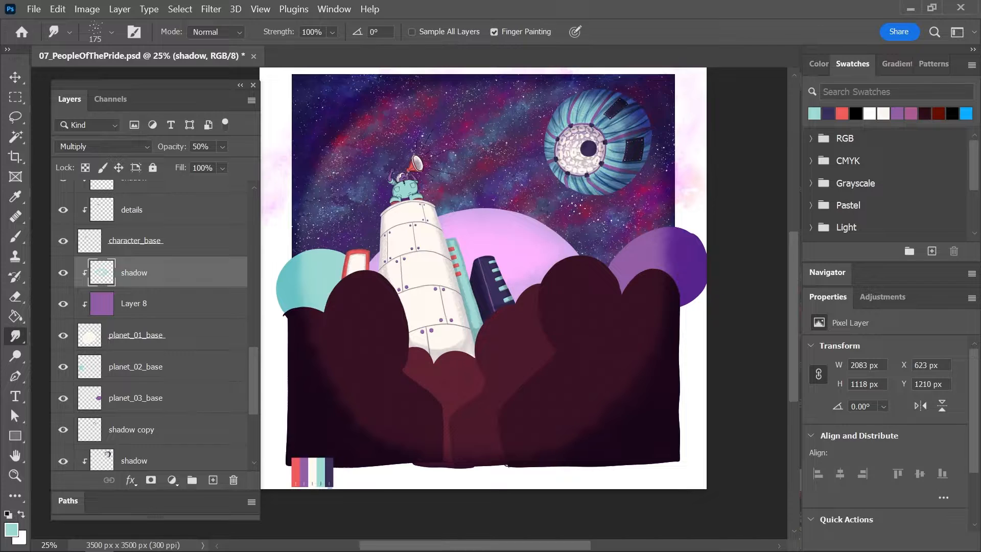
Shade the planet shadow layer and set the new glow layer to Overlay
{"action": "left_click", "coordinate": [133, 367]}
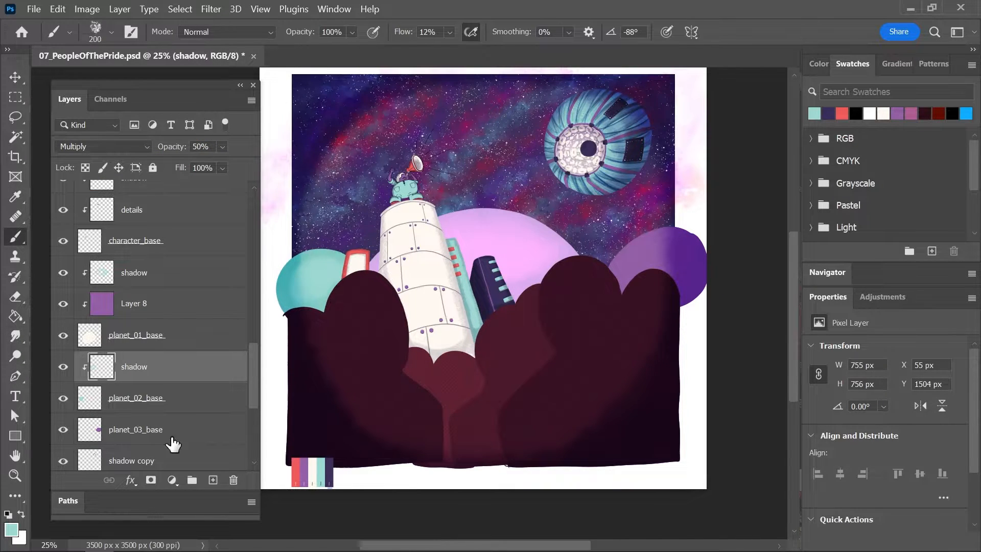
{"action": "left_click", "coordinate": [113, 32]}
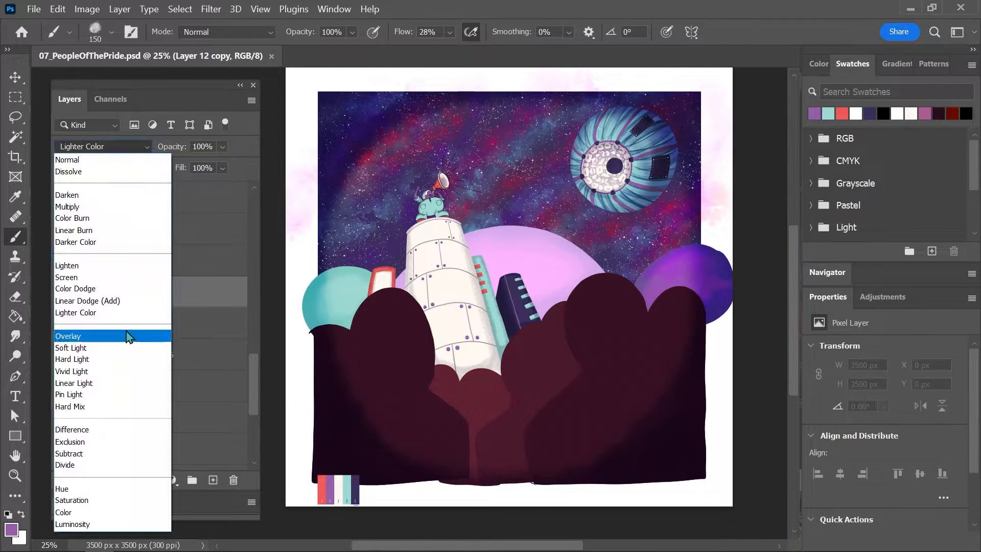
{"action": "left_click", "coordinate": [74, 230]}
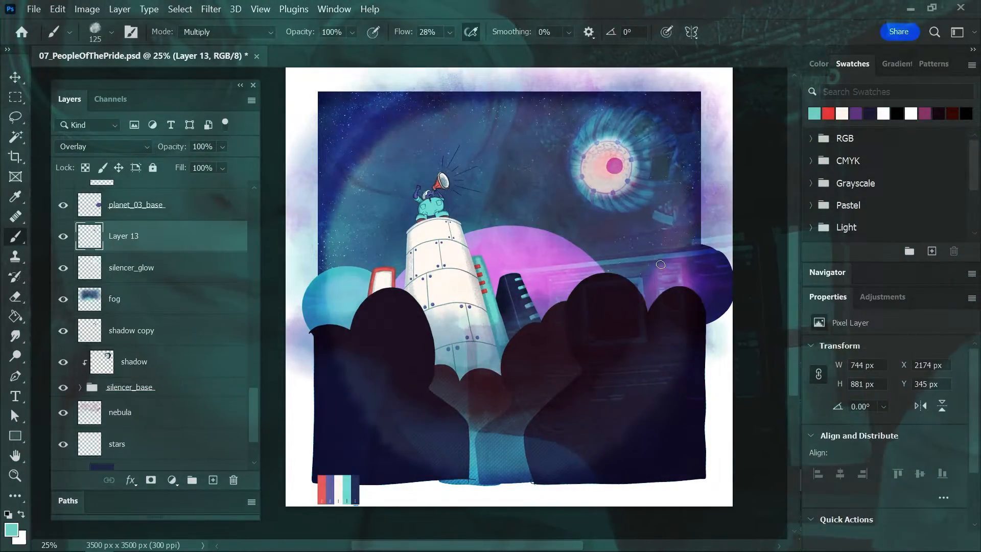
Convert the buildings layer to a smart object and soften it with a Box Blur
{"action": "left_click", "coordinate": [87, 9]}
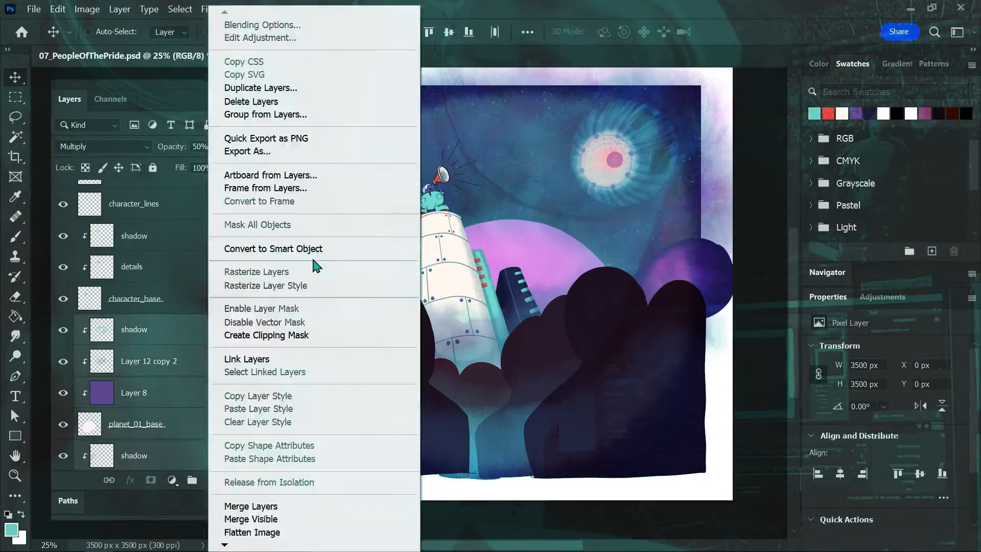
{"action": "left_click", "coordinate": [273, 248]}
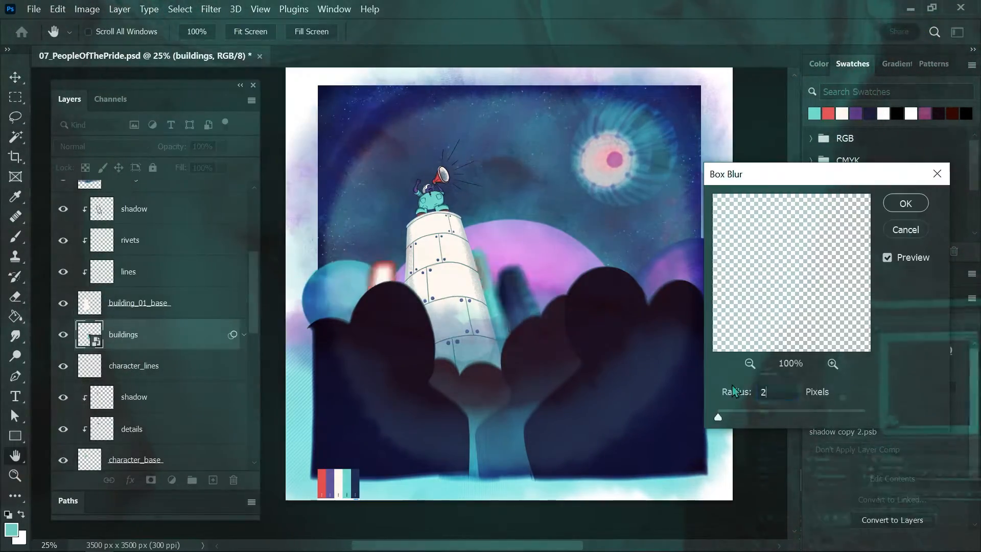
{"action": "left_click", "coordinate": [904, 202]}
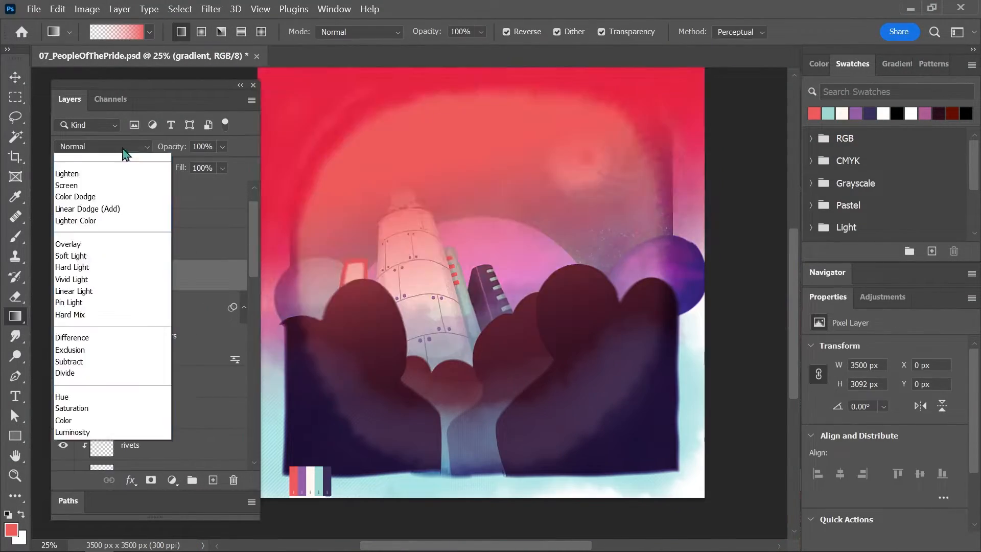
{"action": "left_click", "coordinate": [68, 244]}
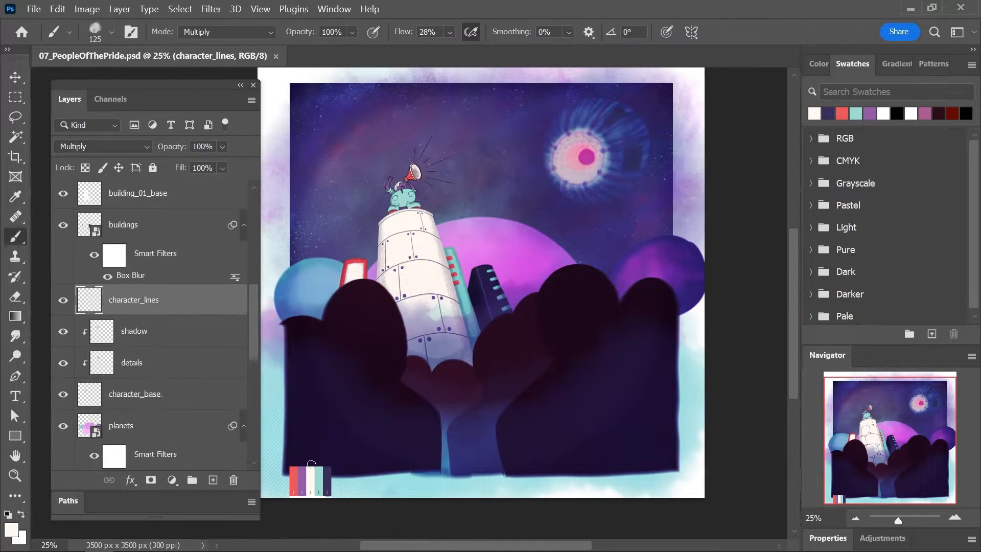
Add an Overlay vignette at 40% and paint purple fog clouds at 80% opacity
{"action": "left_click", "coordinate": [15, 116]}
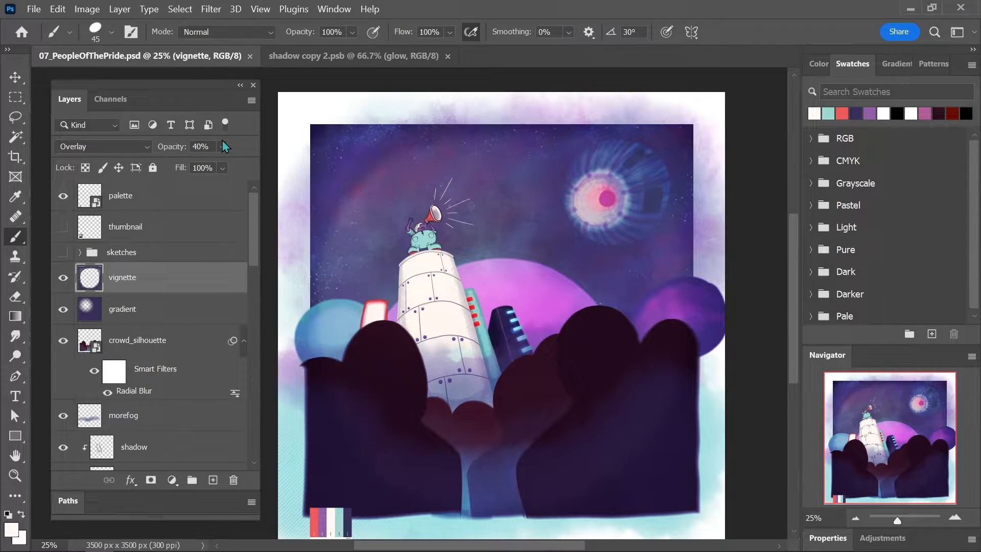
{"action": "left_click", "coordinate": [212, 480]}
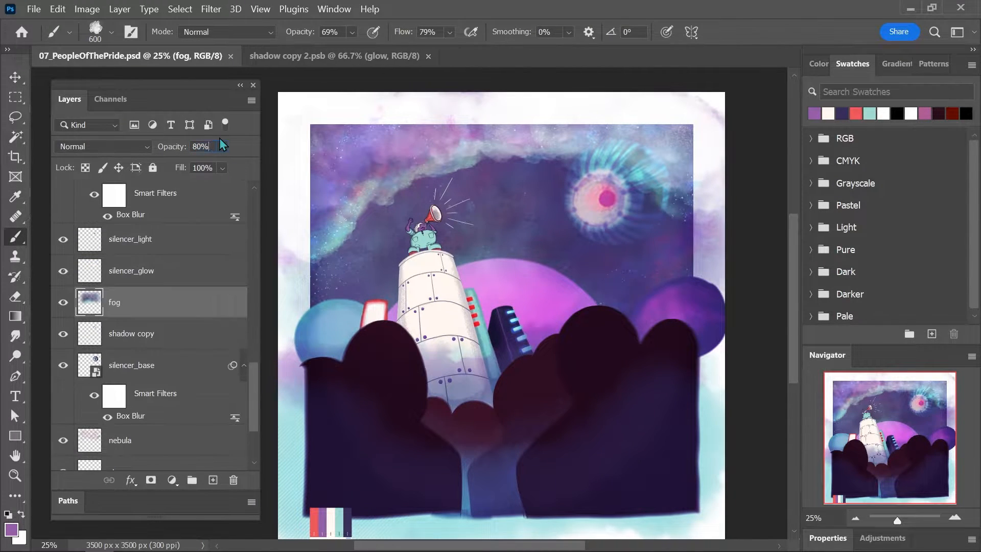
{"action": "left_click", "coordinate": [112, 32]}
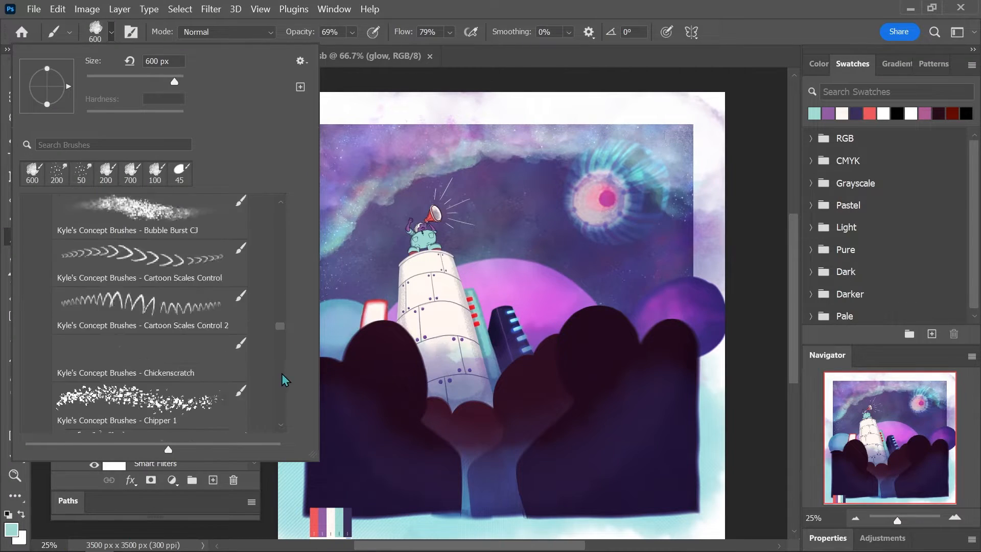
Paint rain streaks on a new layer set to Linear Burn, then return to the fog layer
{"action": "left_click", "coordinate": [132, 55]}
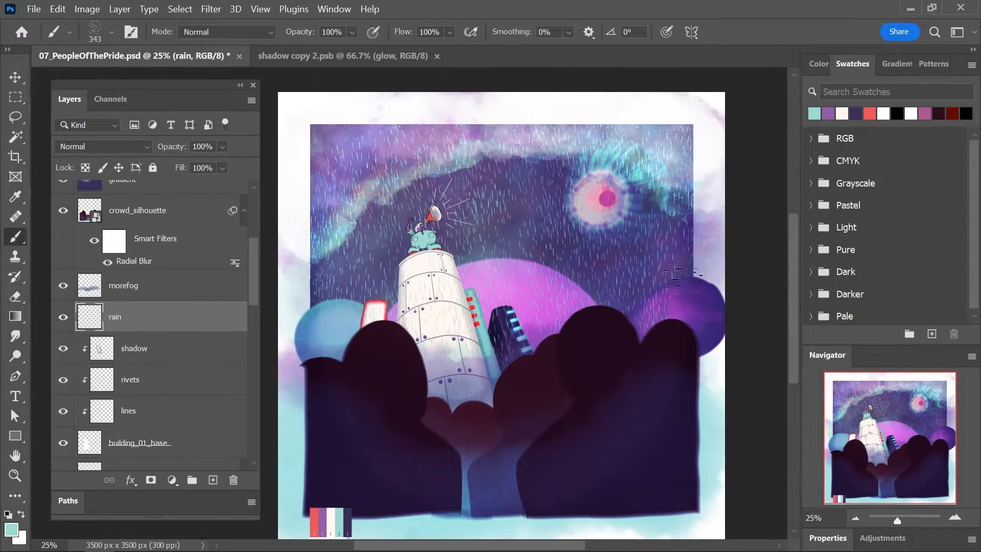
{"action": "left_click", "coordinate": [101, 146]}
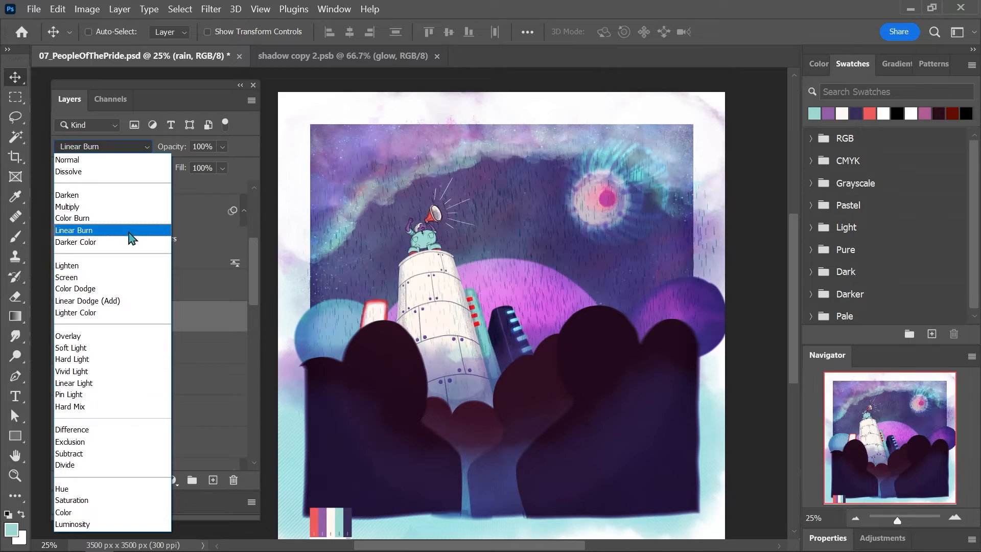
{"action": "left_click", "coordinate": [68, 159]}
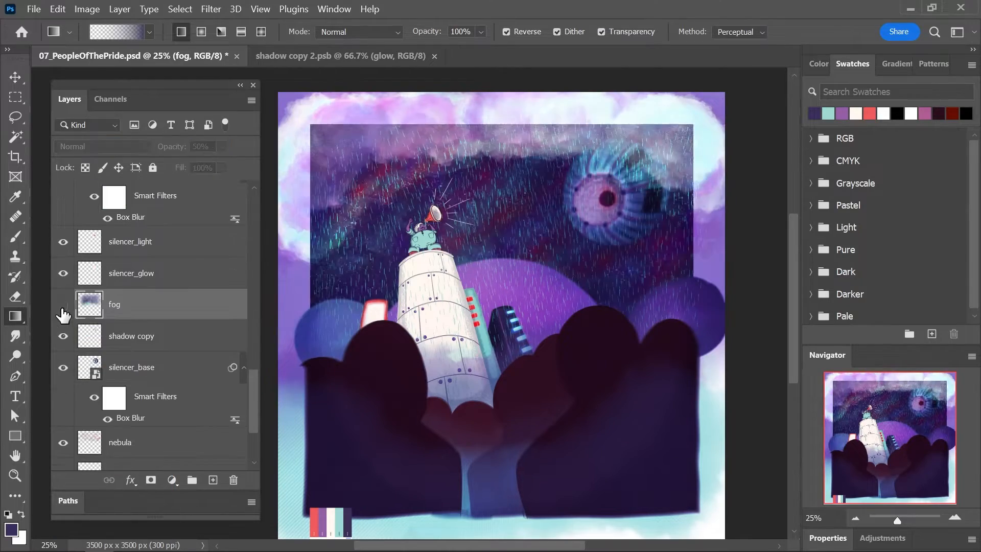
{"action": "left_click", "coordinate": [100, 146]}
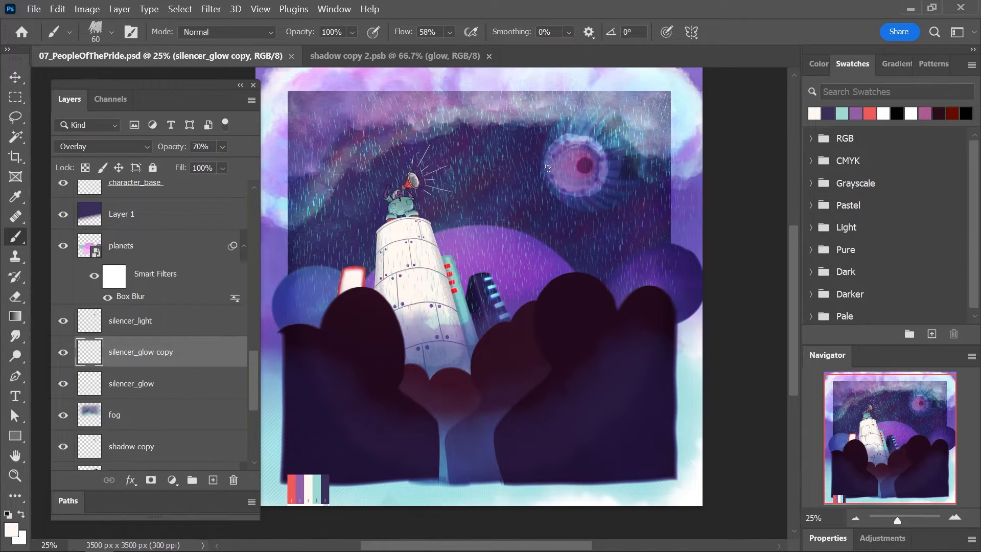
Open the buildings smart object's contents and set its glow layer to Vivid Light at 70%
{"action": "left_click", "coordinate": [211, 9]}
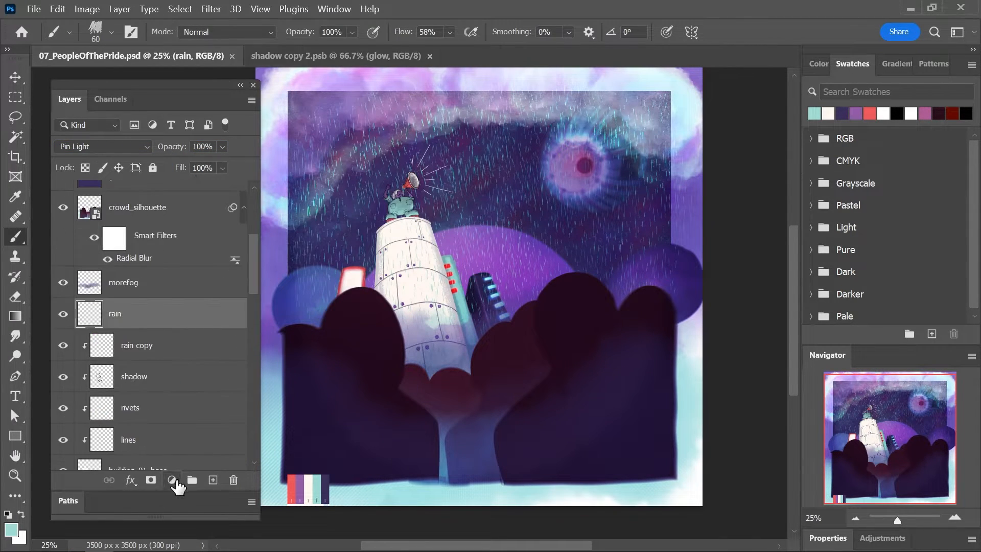
{"action": "left_click", "coordinate": [171, 481]}
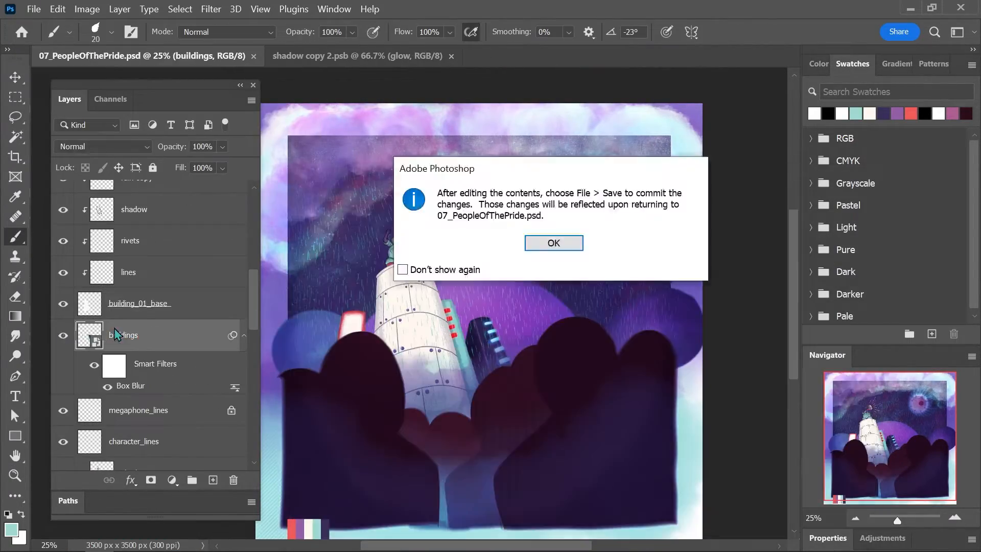
{"action": "left_click", "coordinate": [552, 244]}
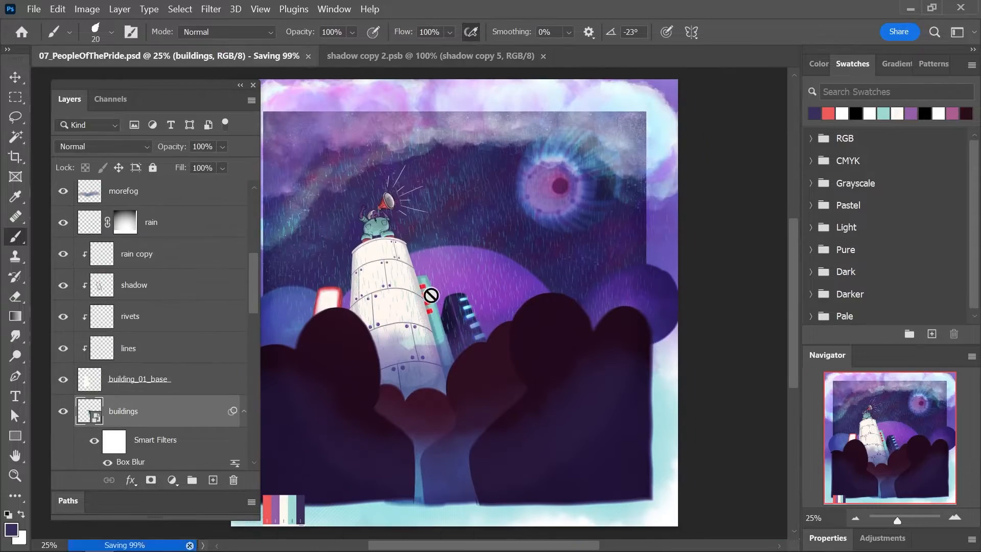
{"action": "left_click", "coordinate": [102, 146]}
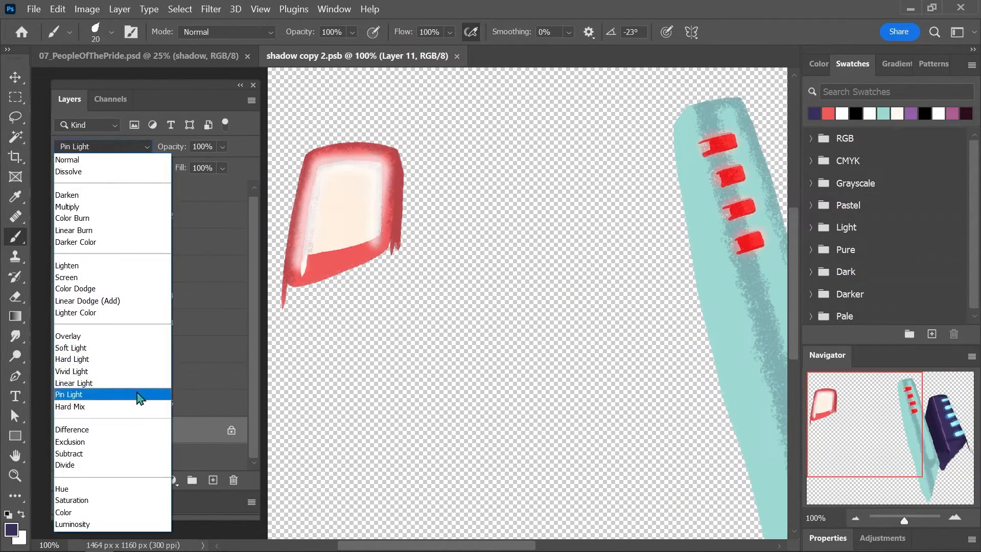
{"action": "left_click", "coordinate": [72, 371]}
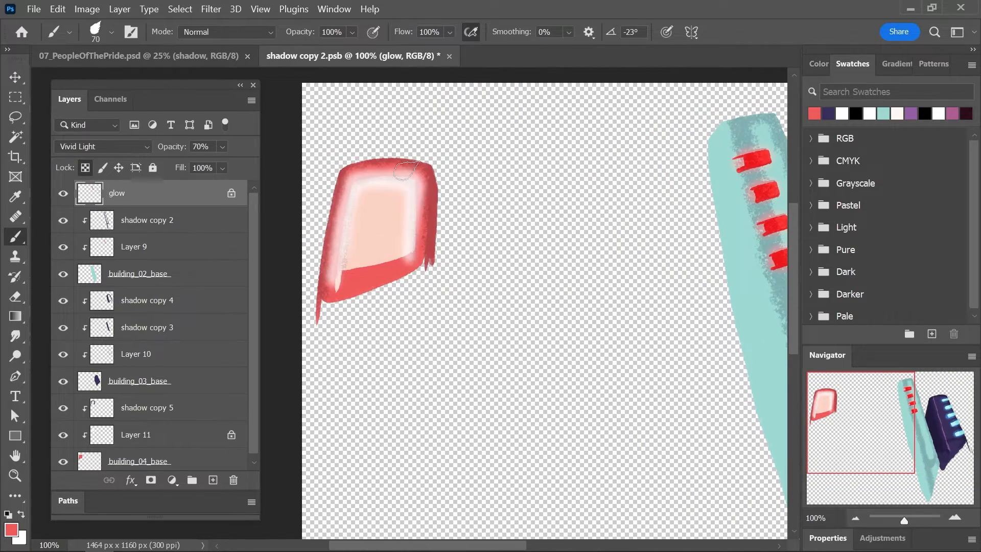